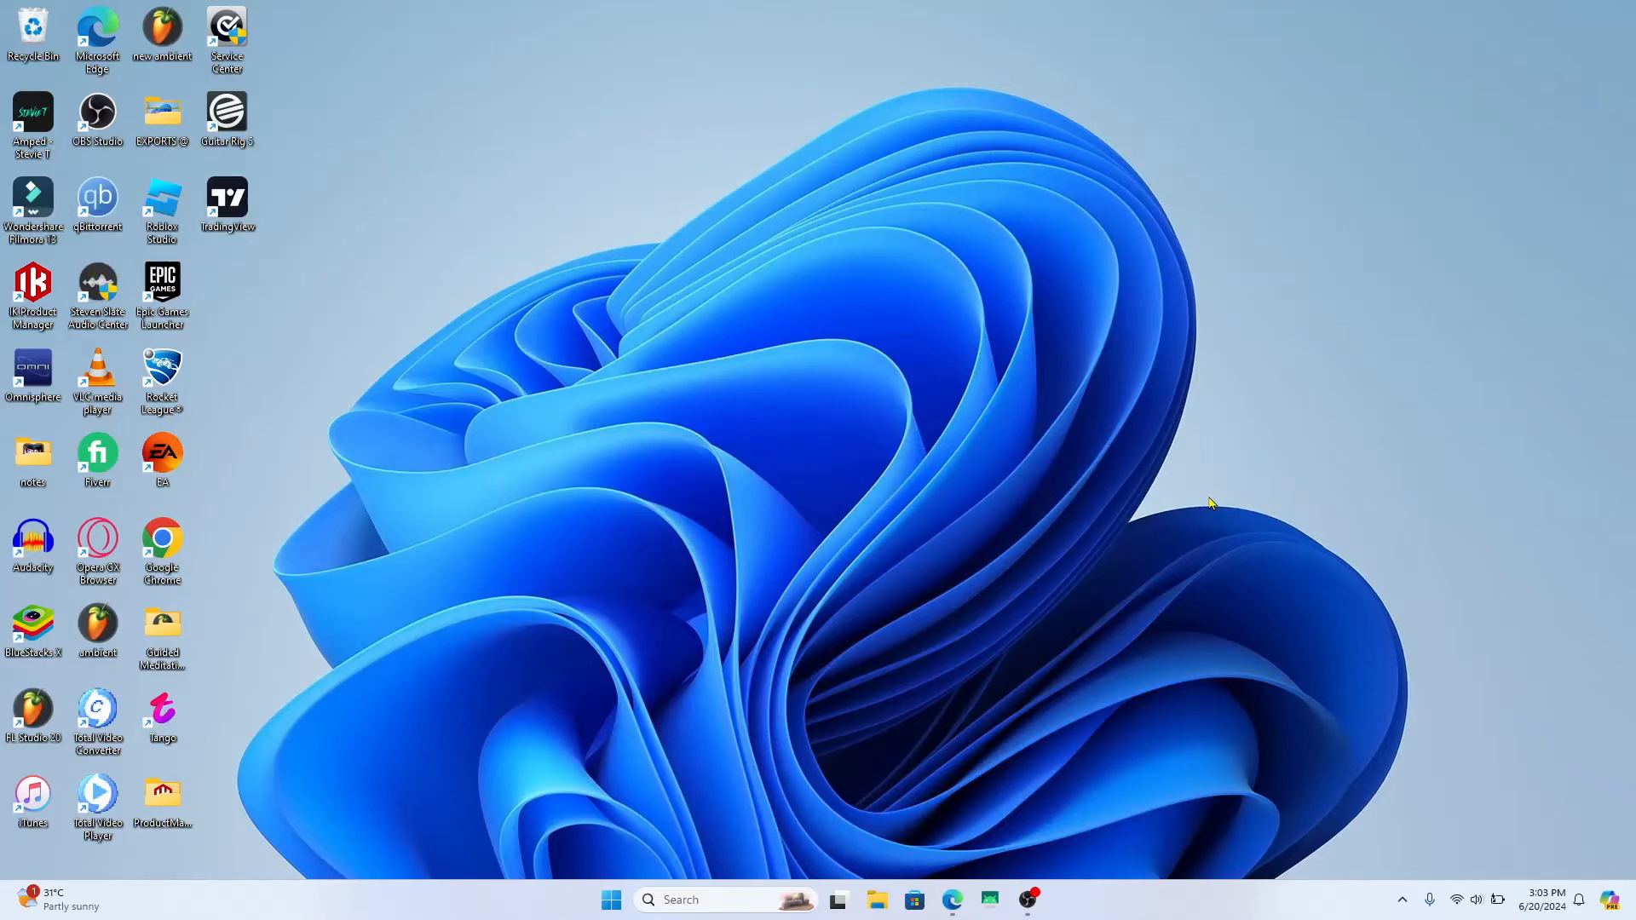
{"action": "mouse_move", "coordinate": [641, 420]}
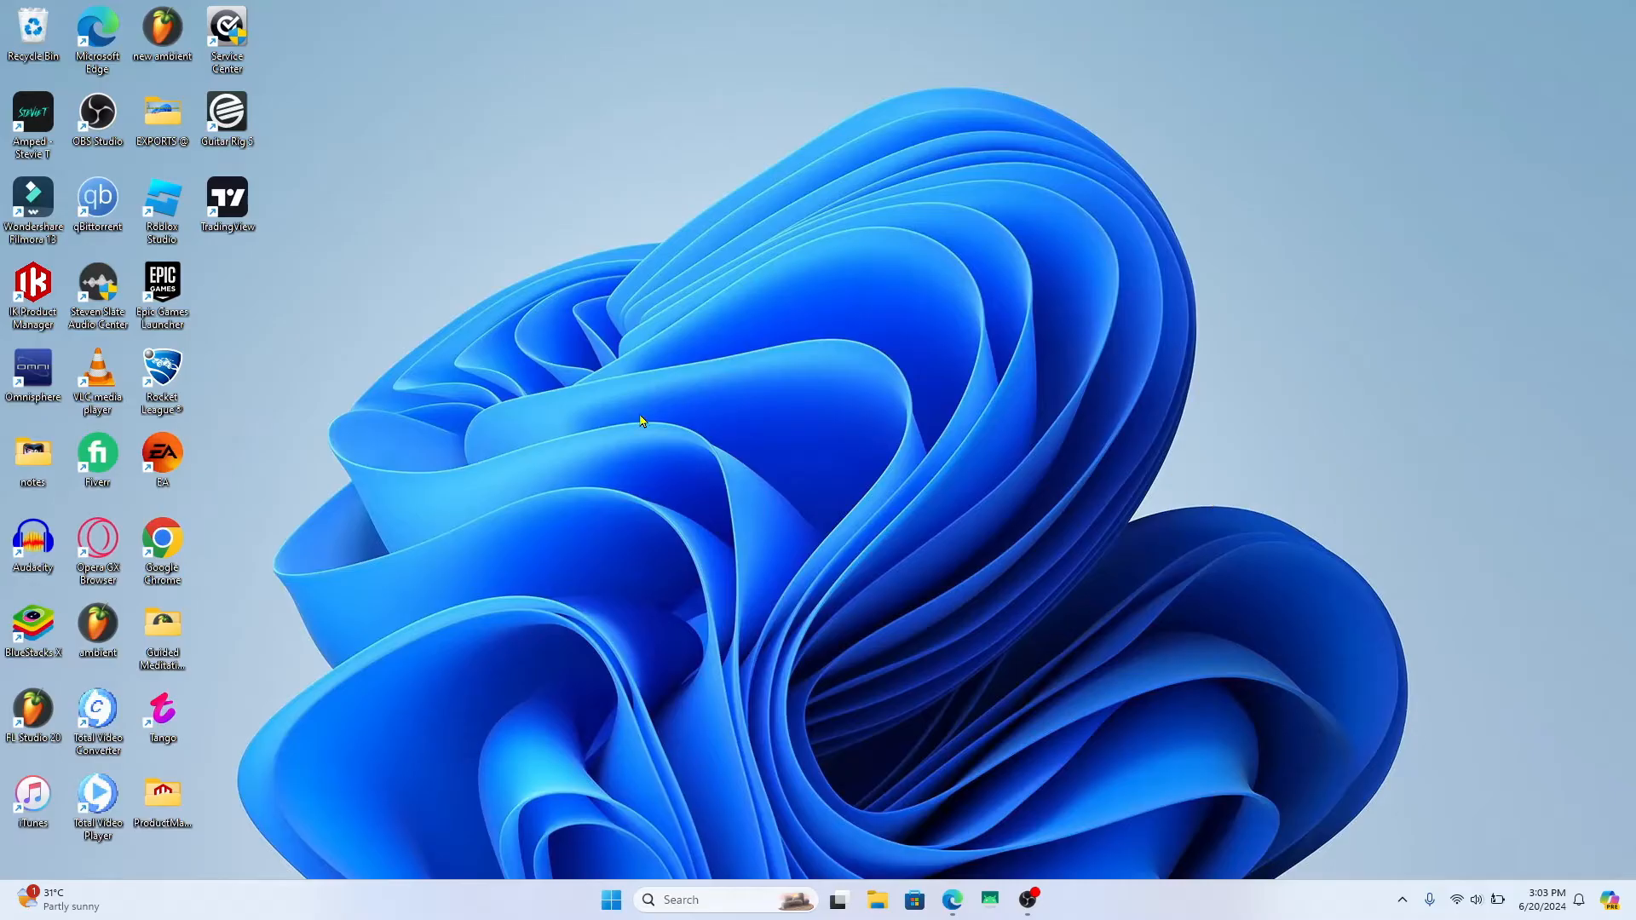
{"action": "mouse_move", "coordinate": [266, 269]}
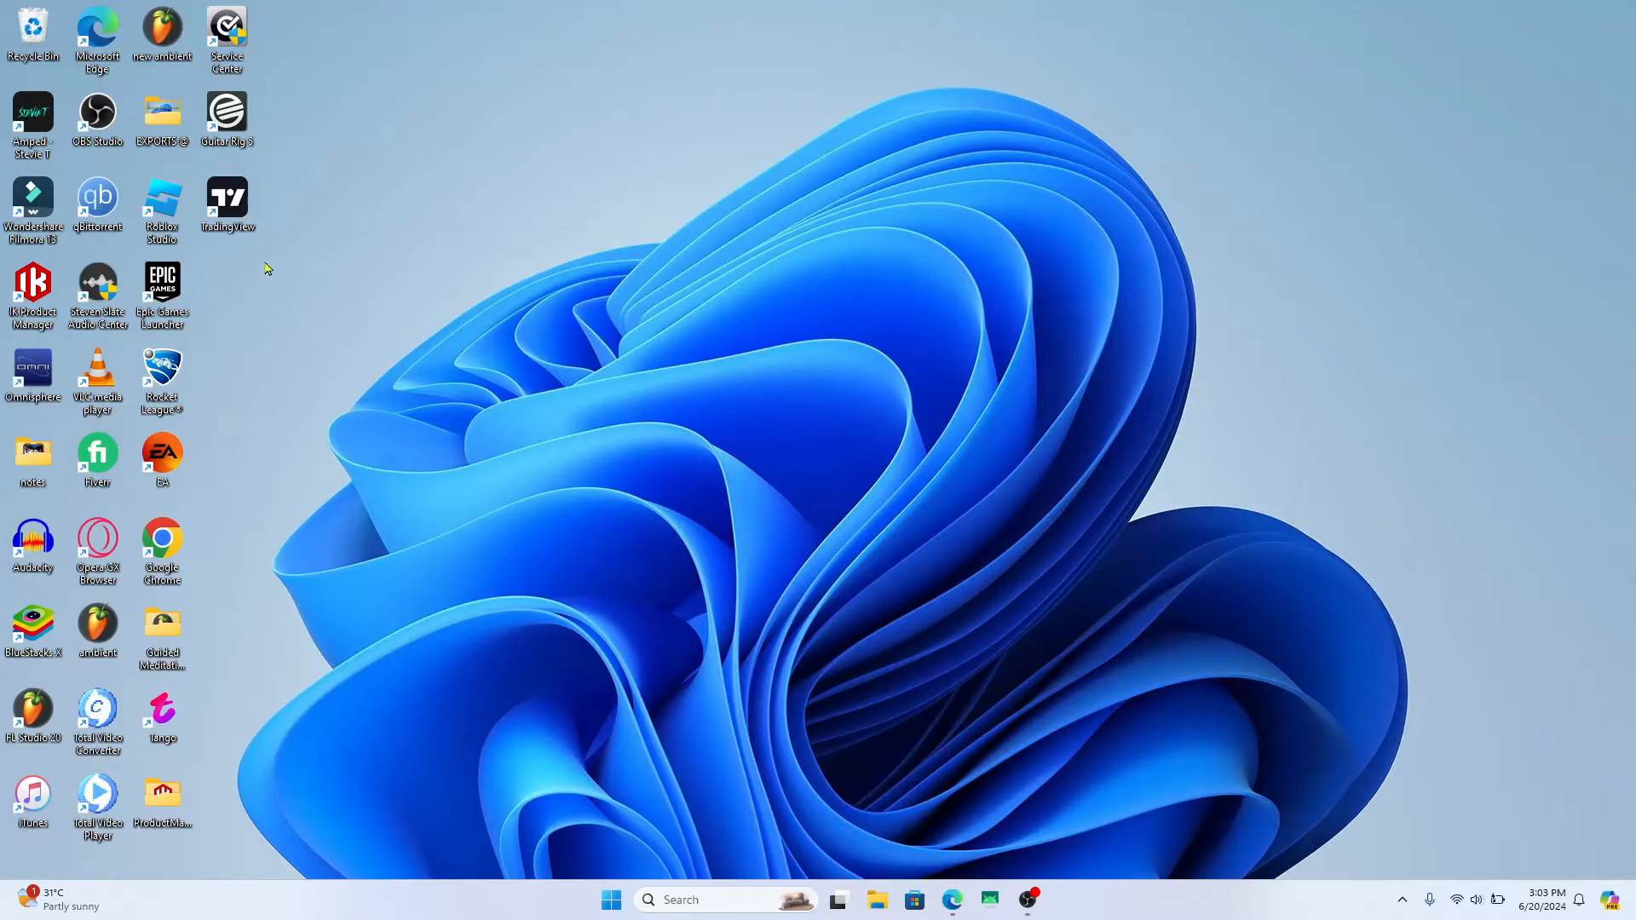
{"action": "mouse_move", "coordinate": [367, 459]}
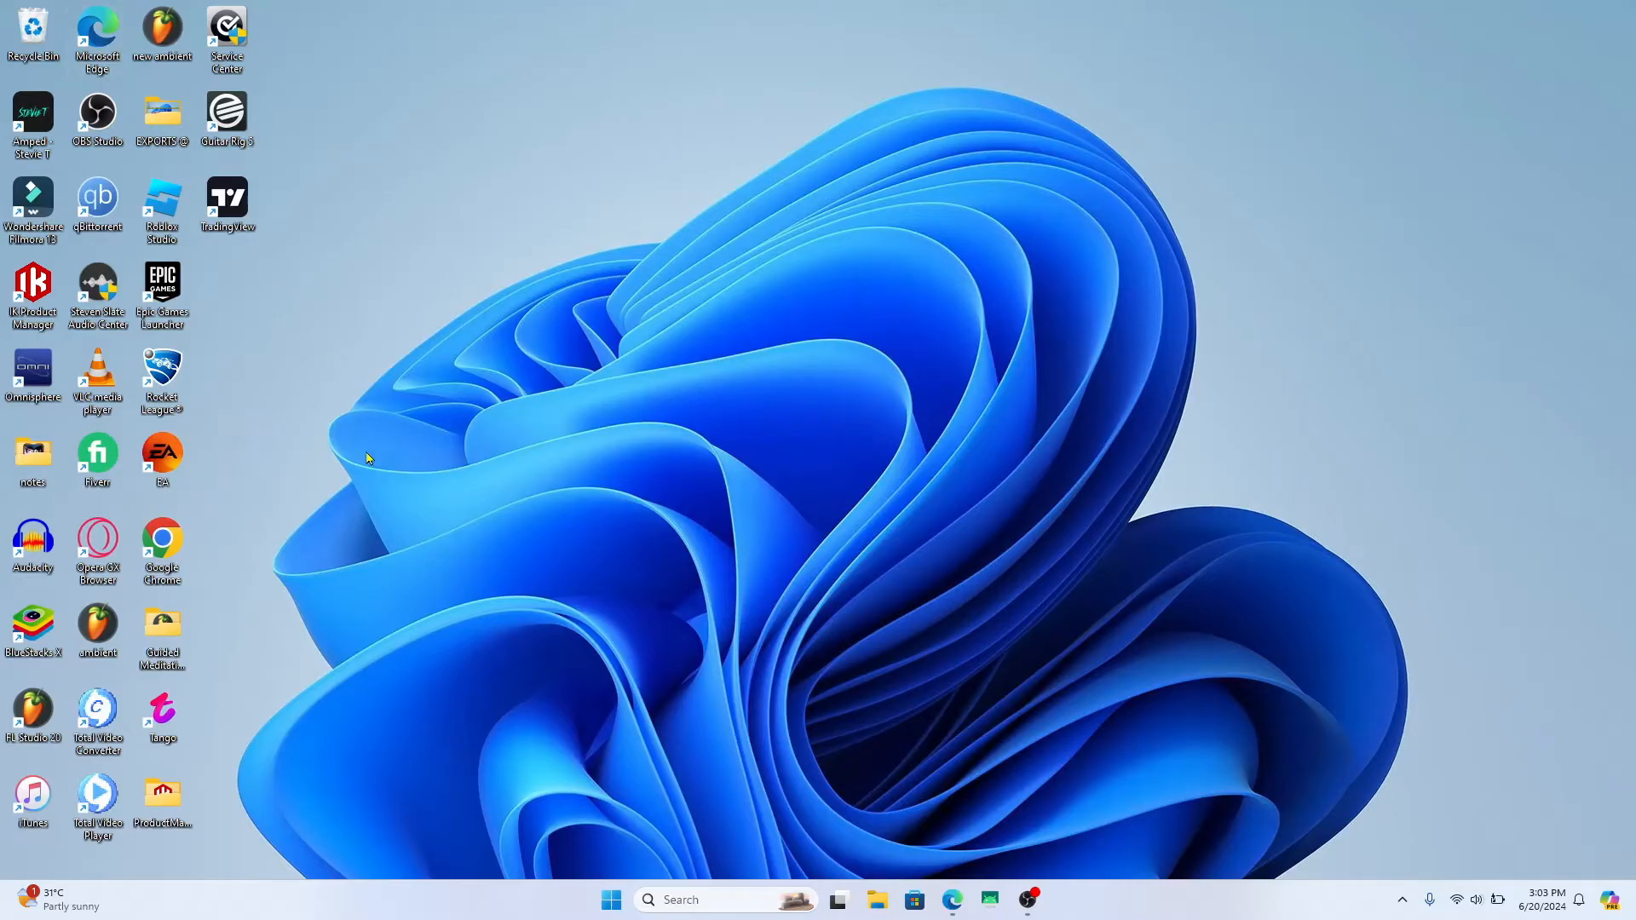
{"action": "mouse_move", "coordinate": [97, 32]}
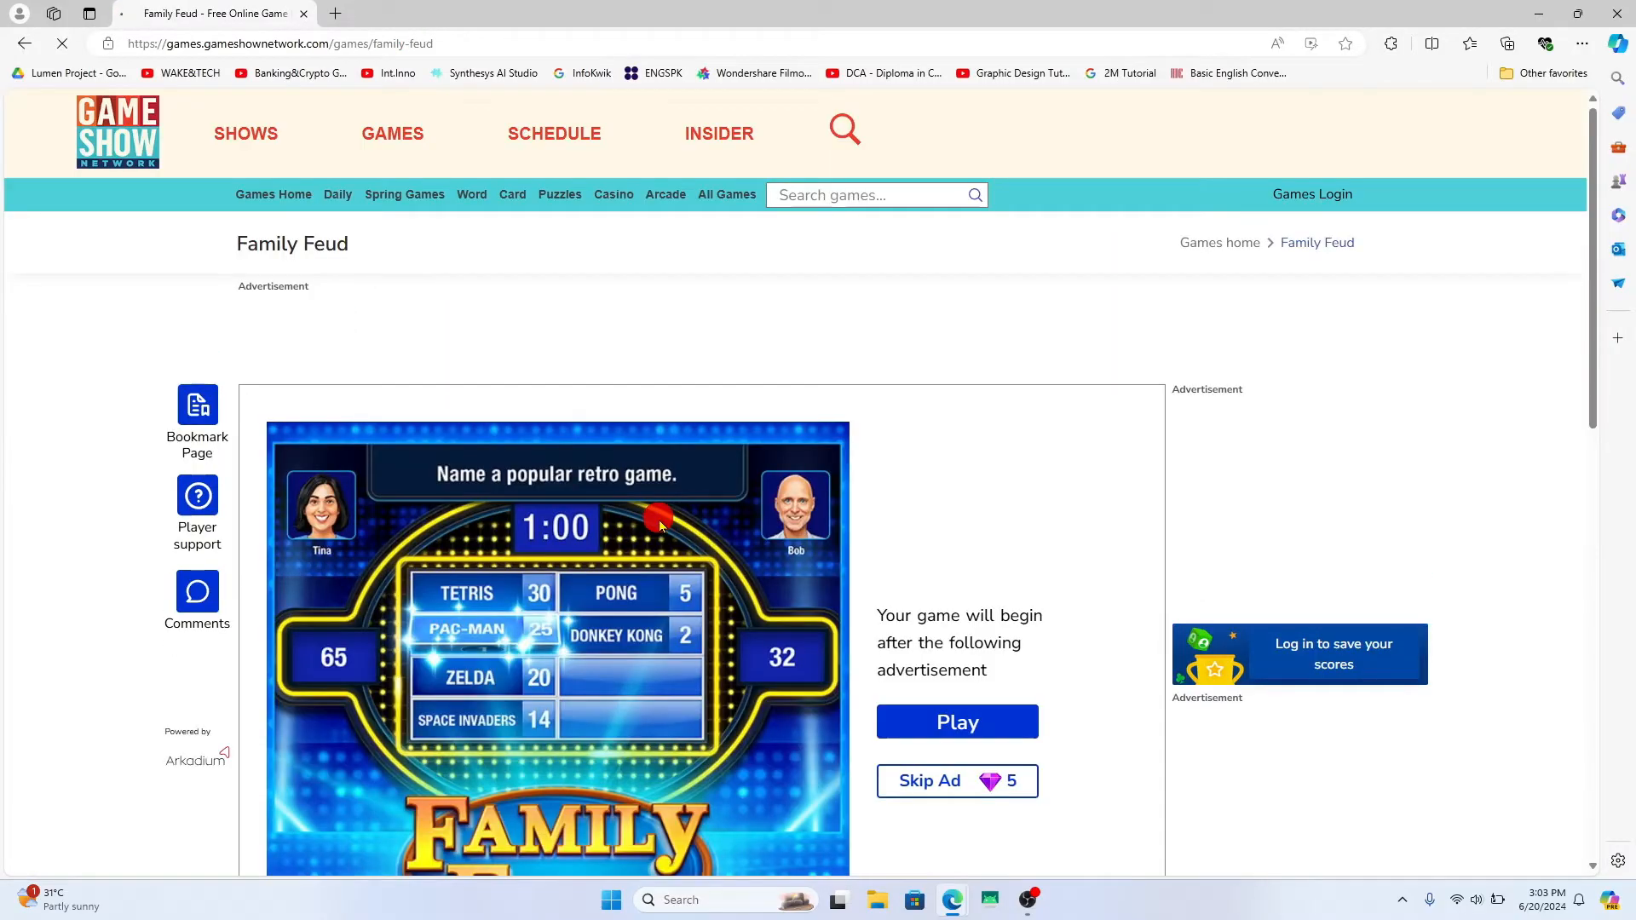
Choose Apps > Install this site as an app from Edge's Settings and more menu
{"action": "scroll", "scroll_direction": "down", "scroll_amount": 3}
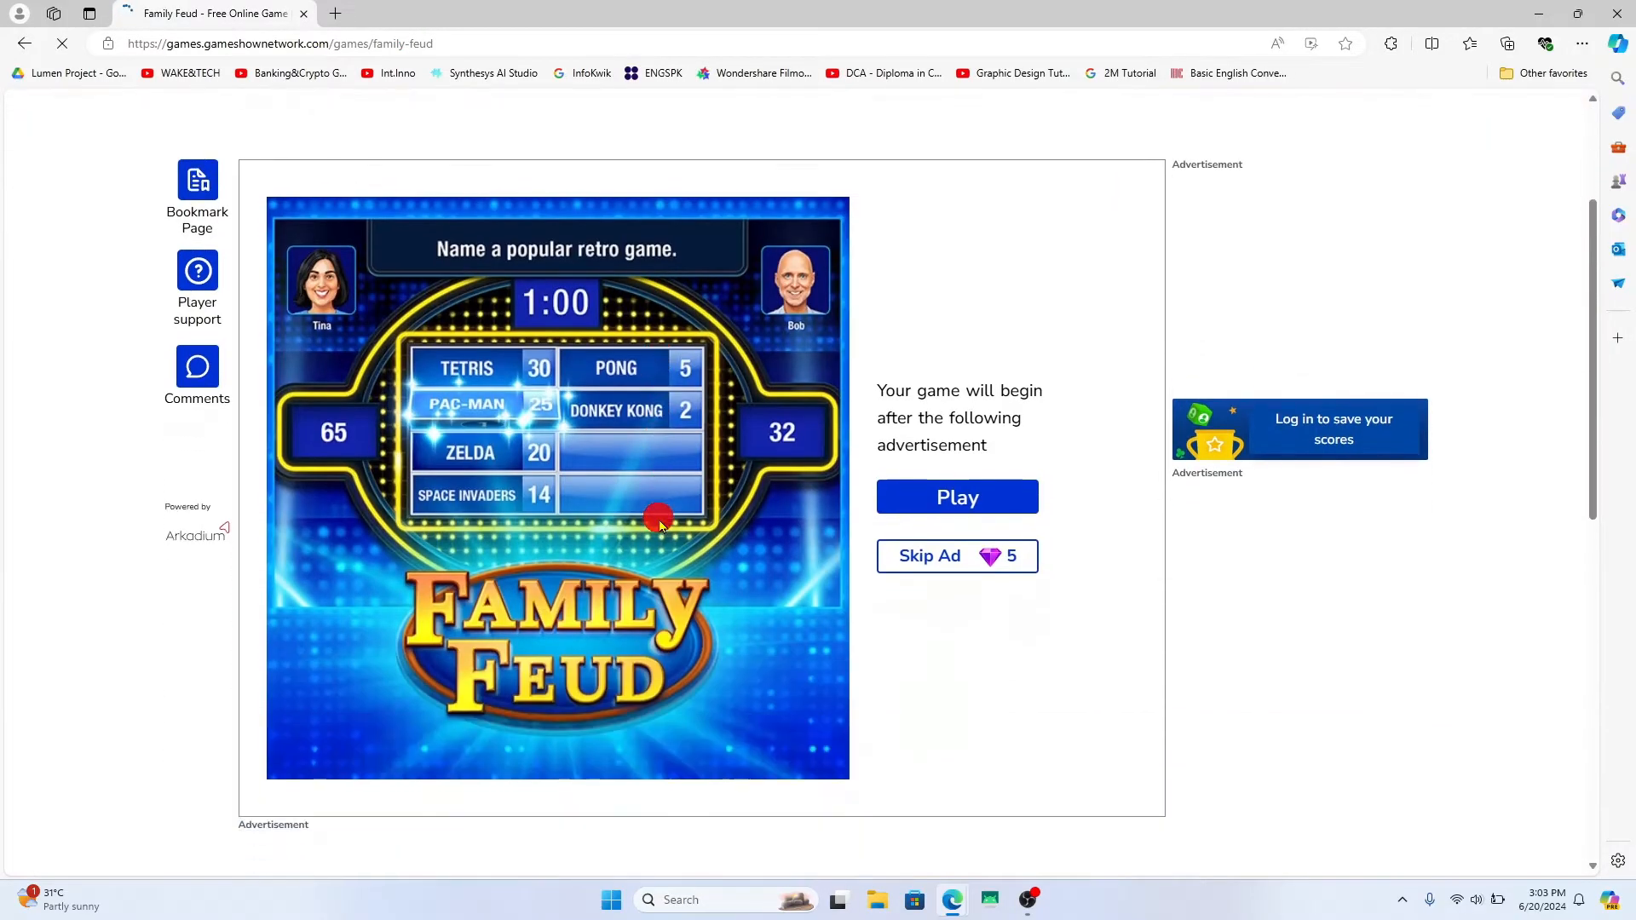
{"action": "scroll", "scroll_direction": "up", "scroll_amount": 3}
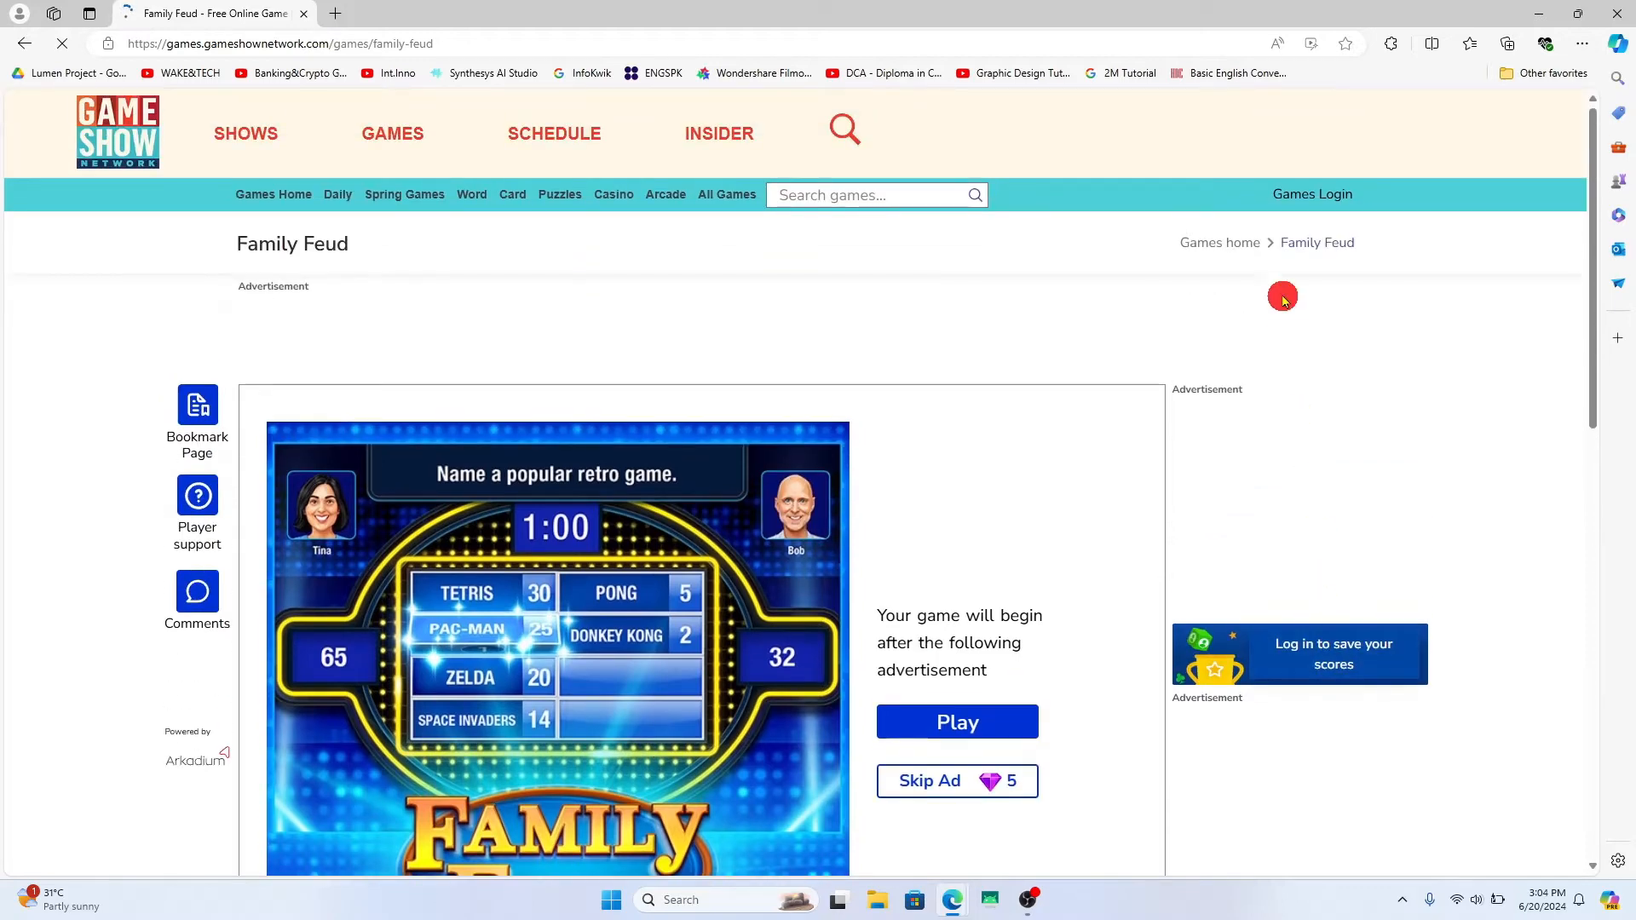
{"action": "mouse_move", "coordinate": [1301, 199]}
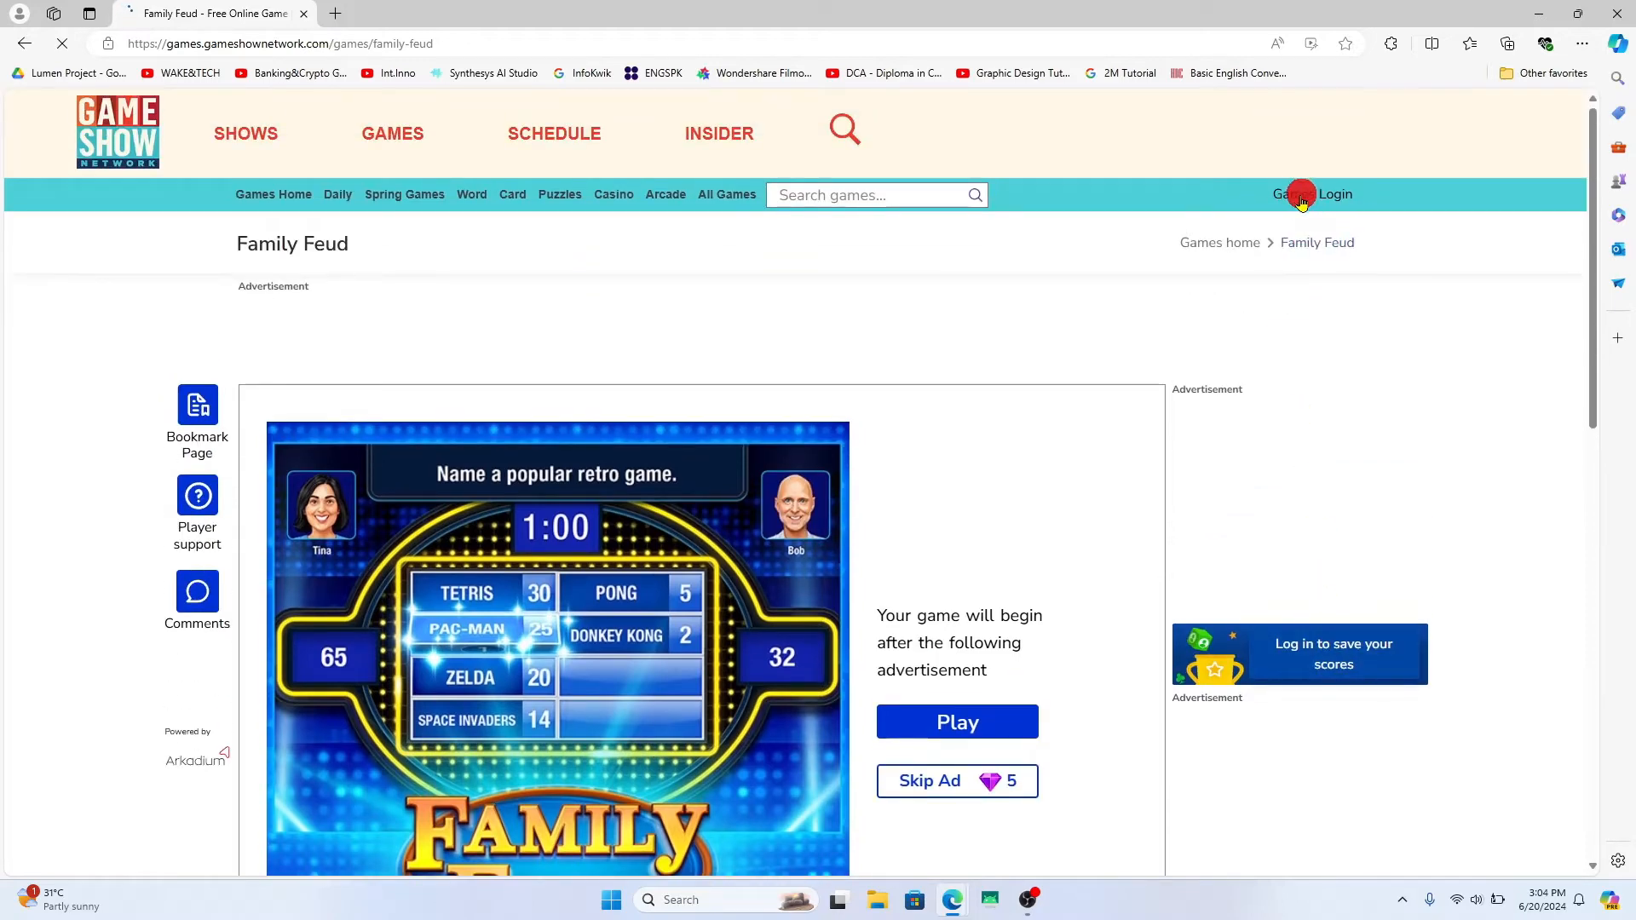
{"action": "mouse_move", "coordinate": [1296, 668]}
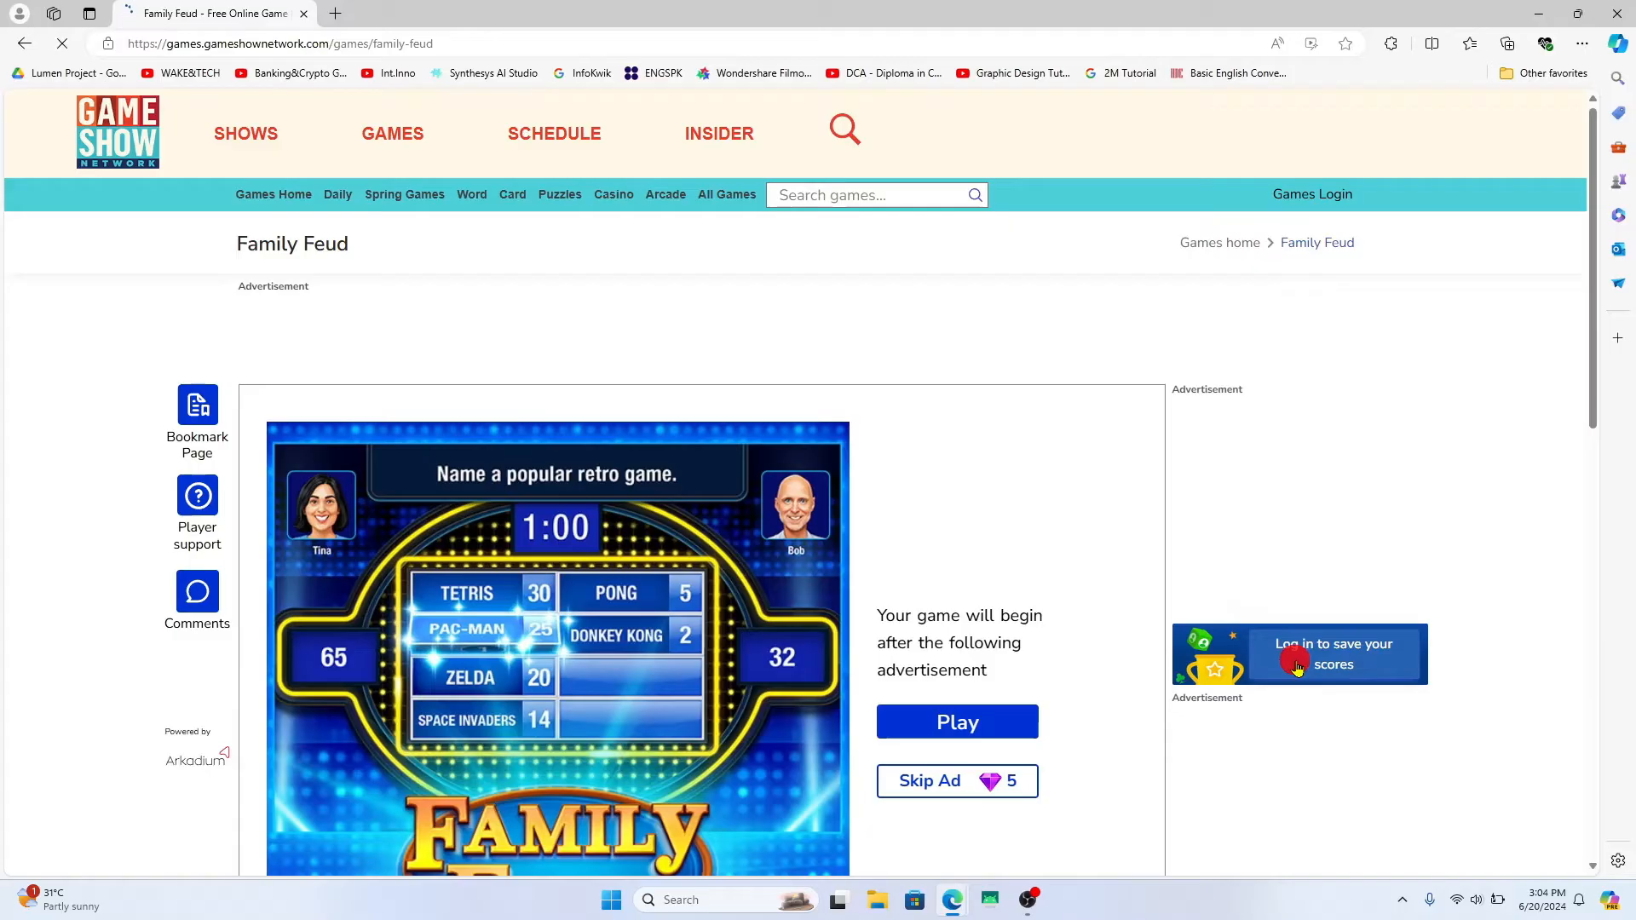
{"action": "mouse_move", "coordinate": [1346, 300]}
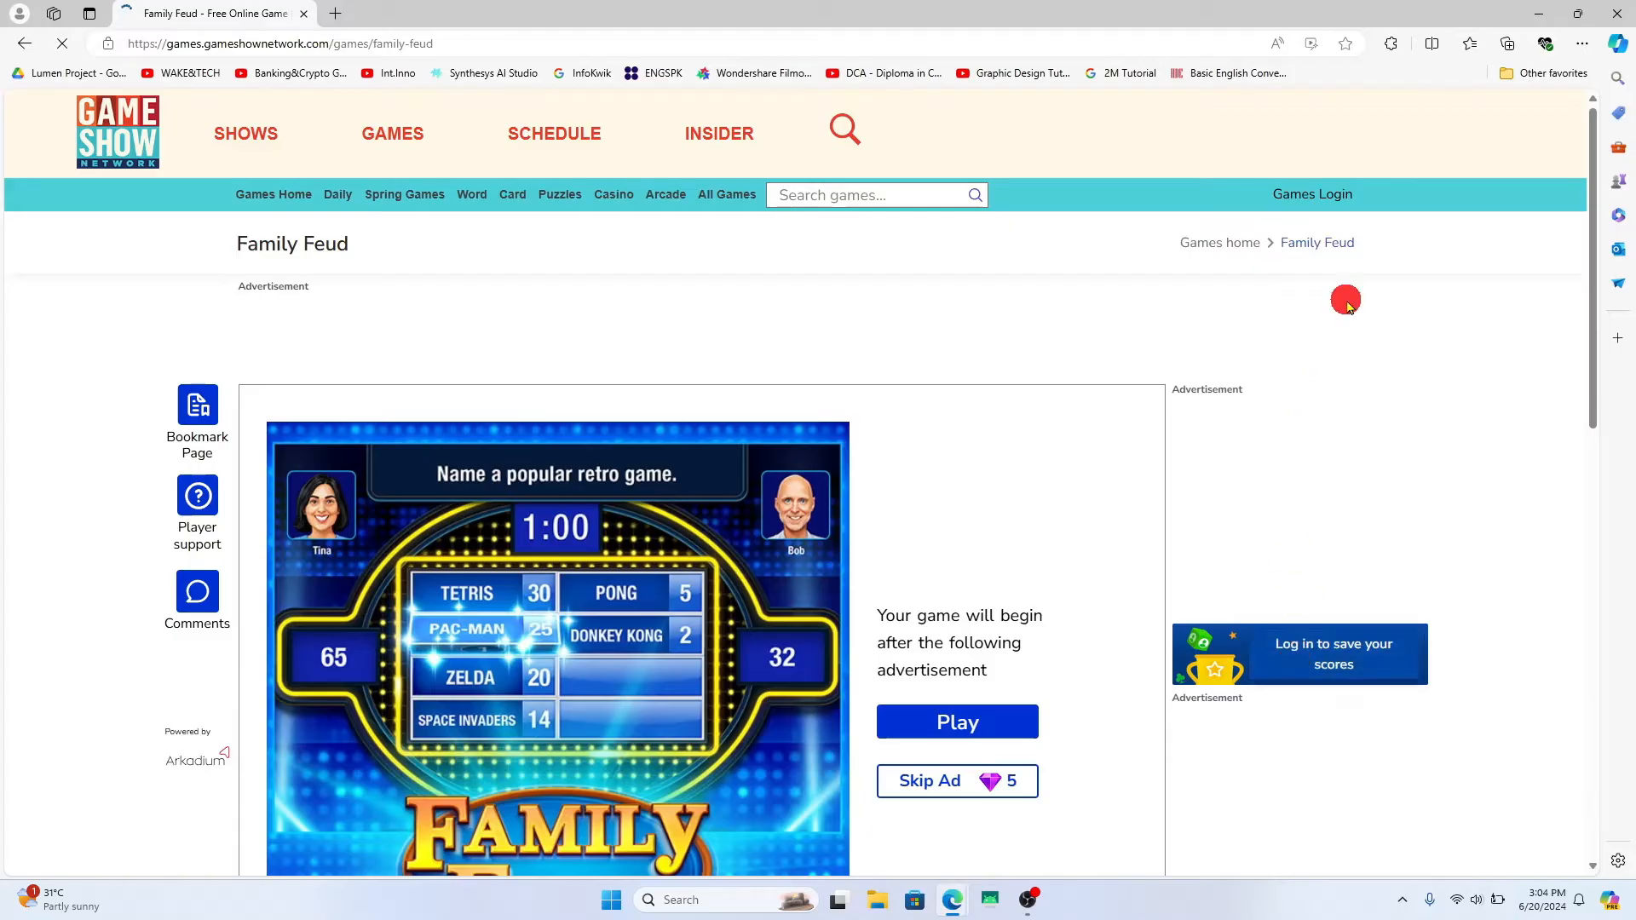
{"action": "mouse_move", "coordinate": [1532, 102]}
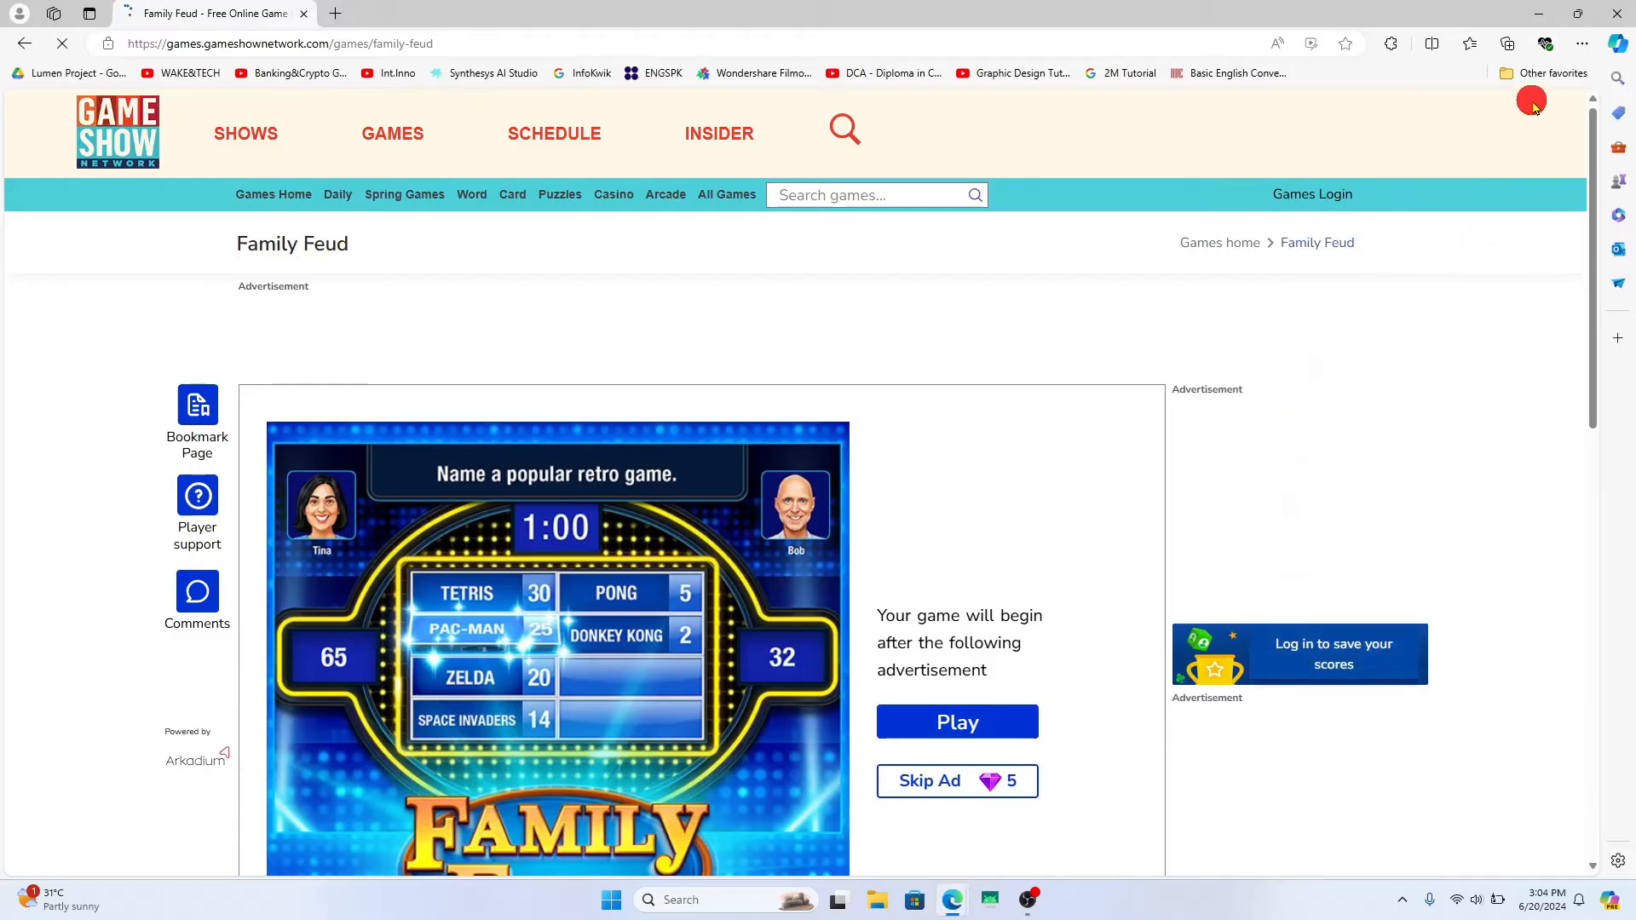
{"action": "left_click", "coordinate": [1582, 44]}
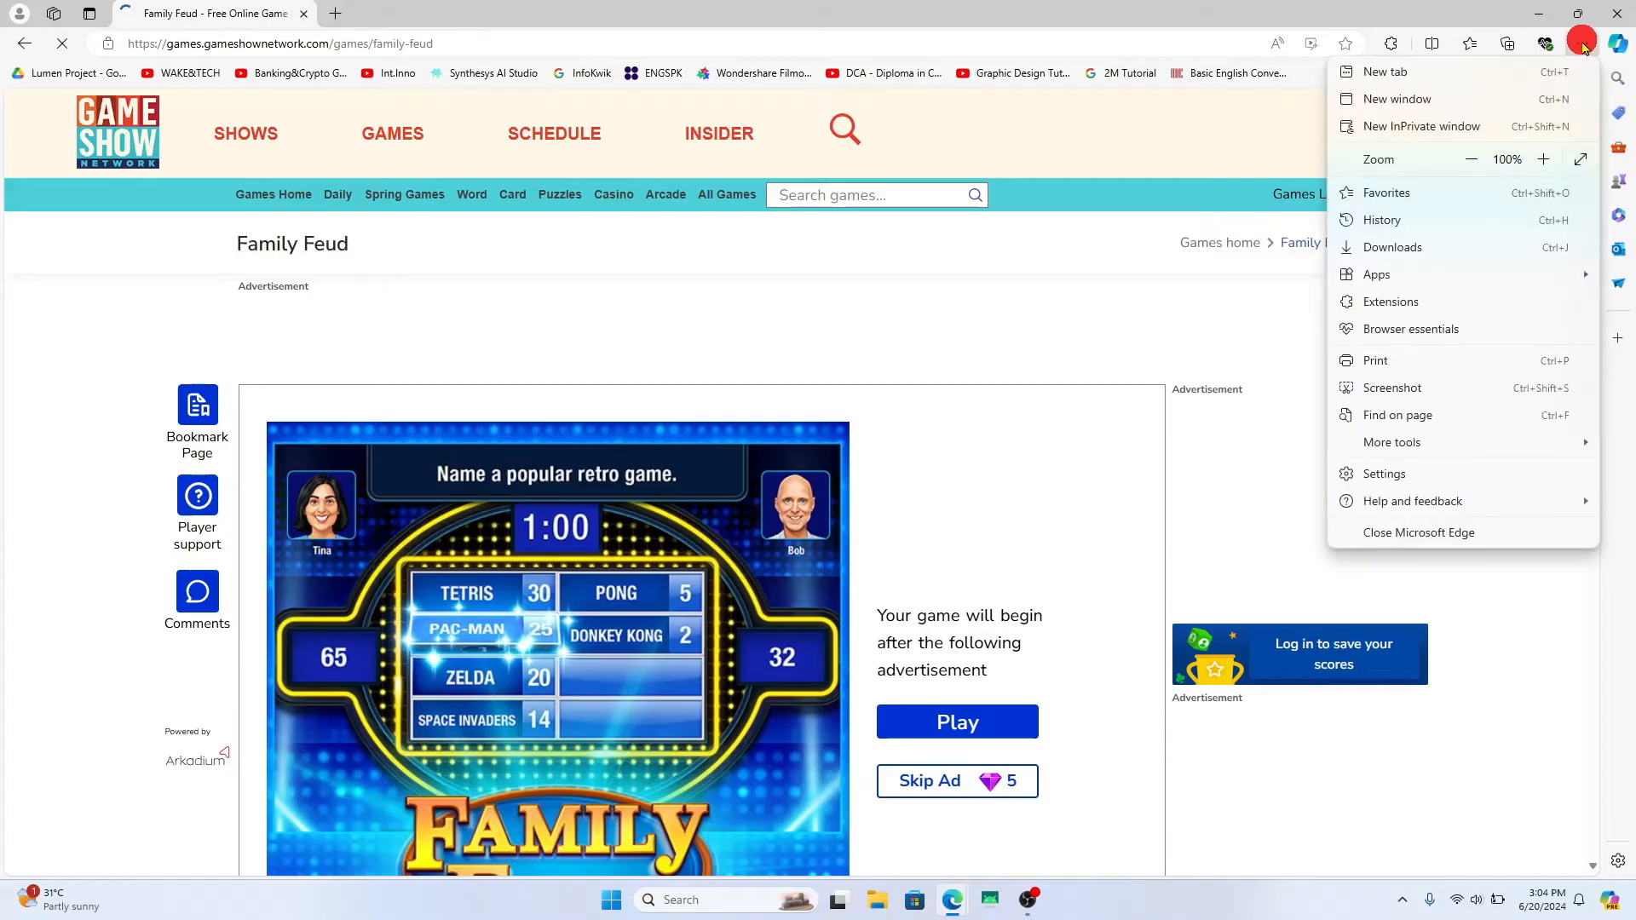
{"action": "left_click", "coordinate": [1375, 274]}
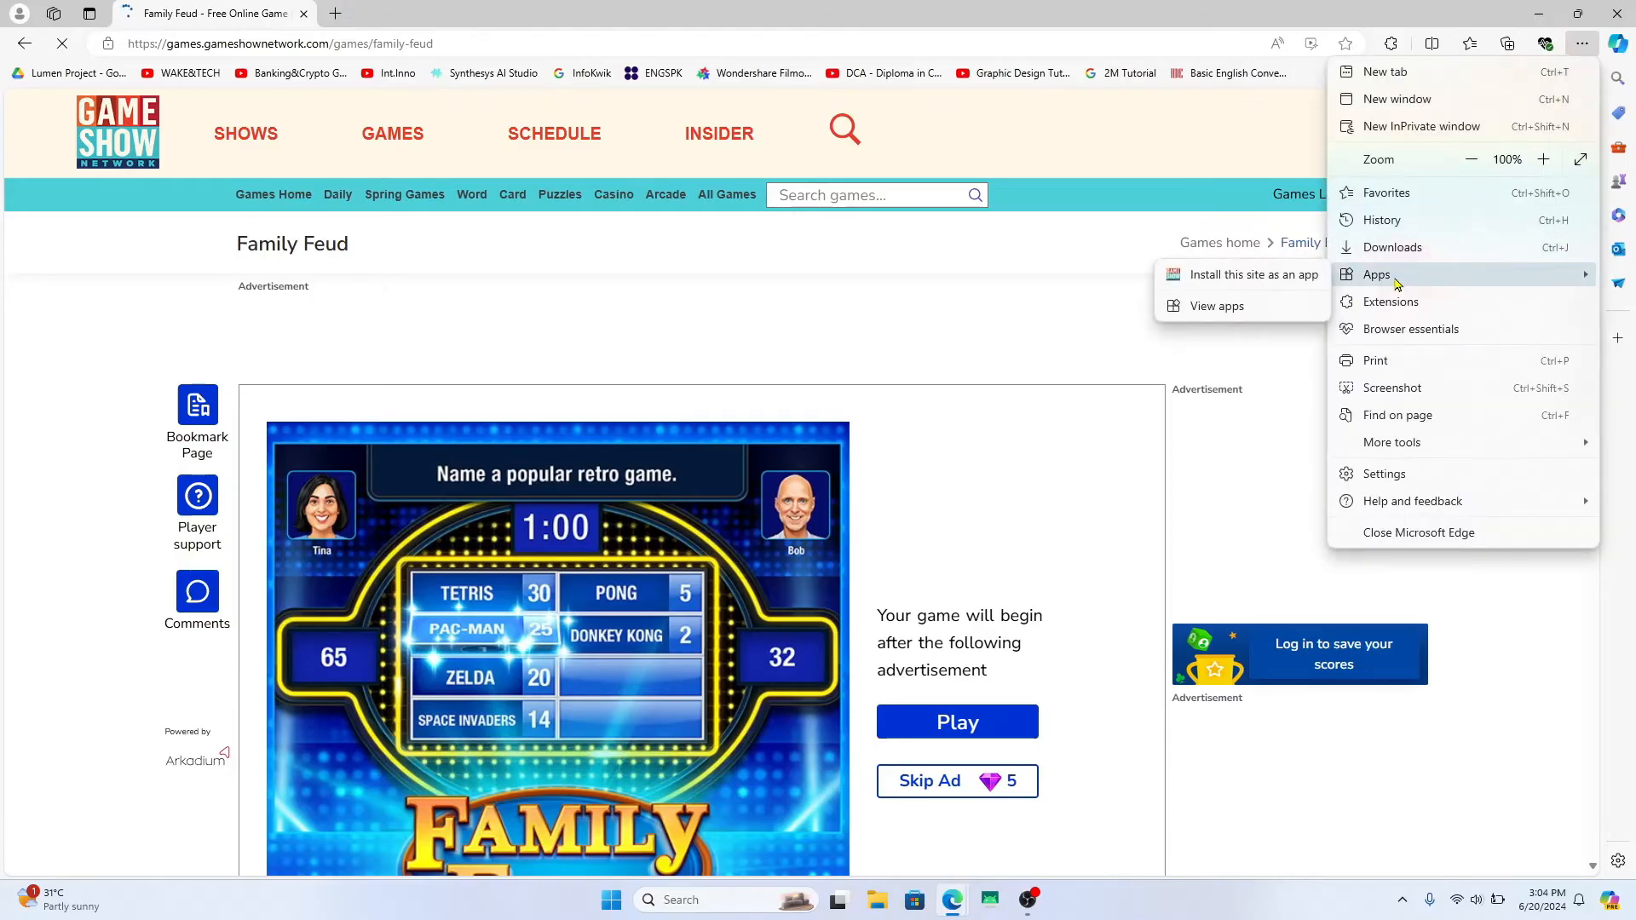
{"action": "mouse_move", "coordinate": [1248, 274]}
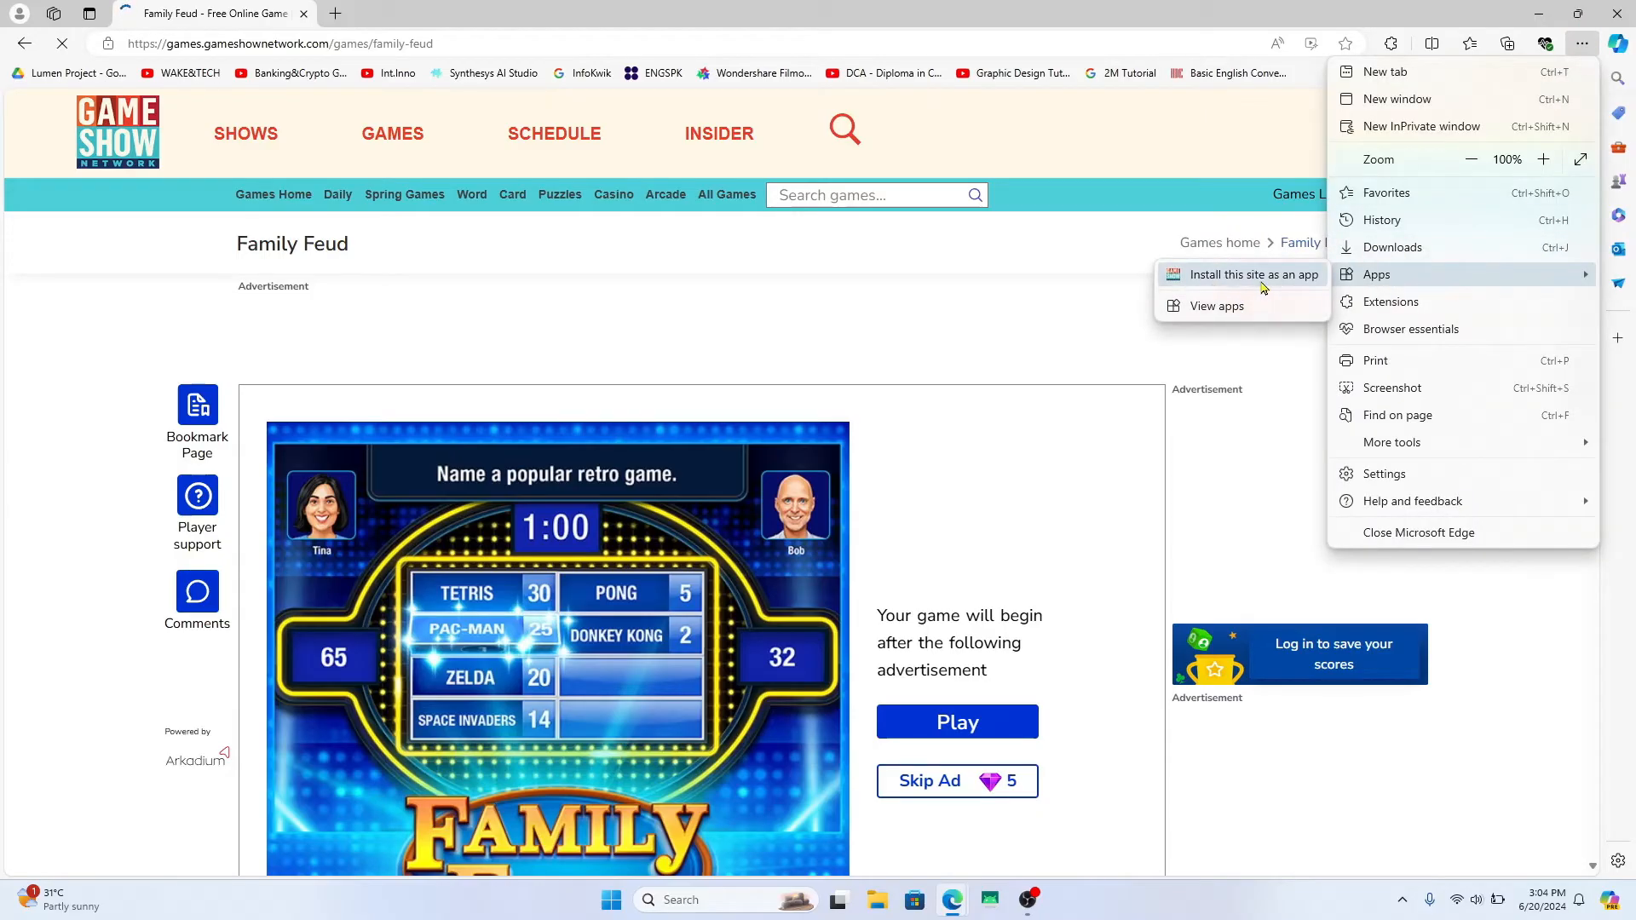
{"action": "left_click", "coordinate": [1226, 282]}
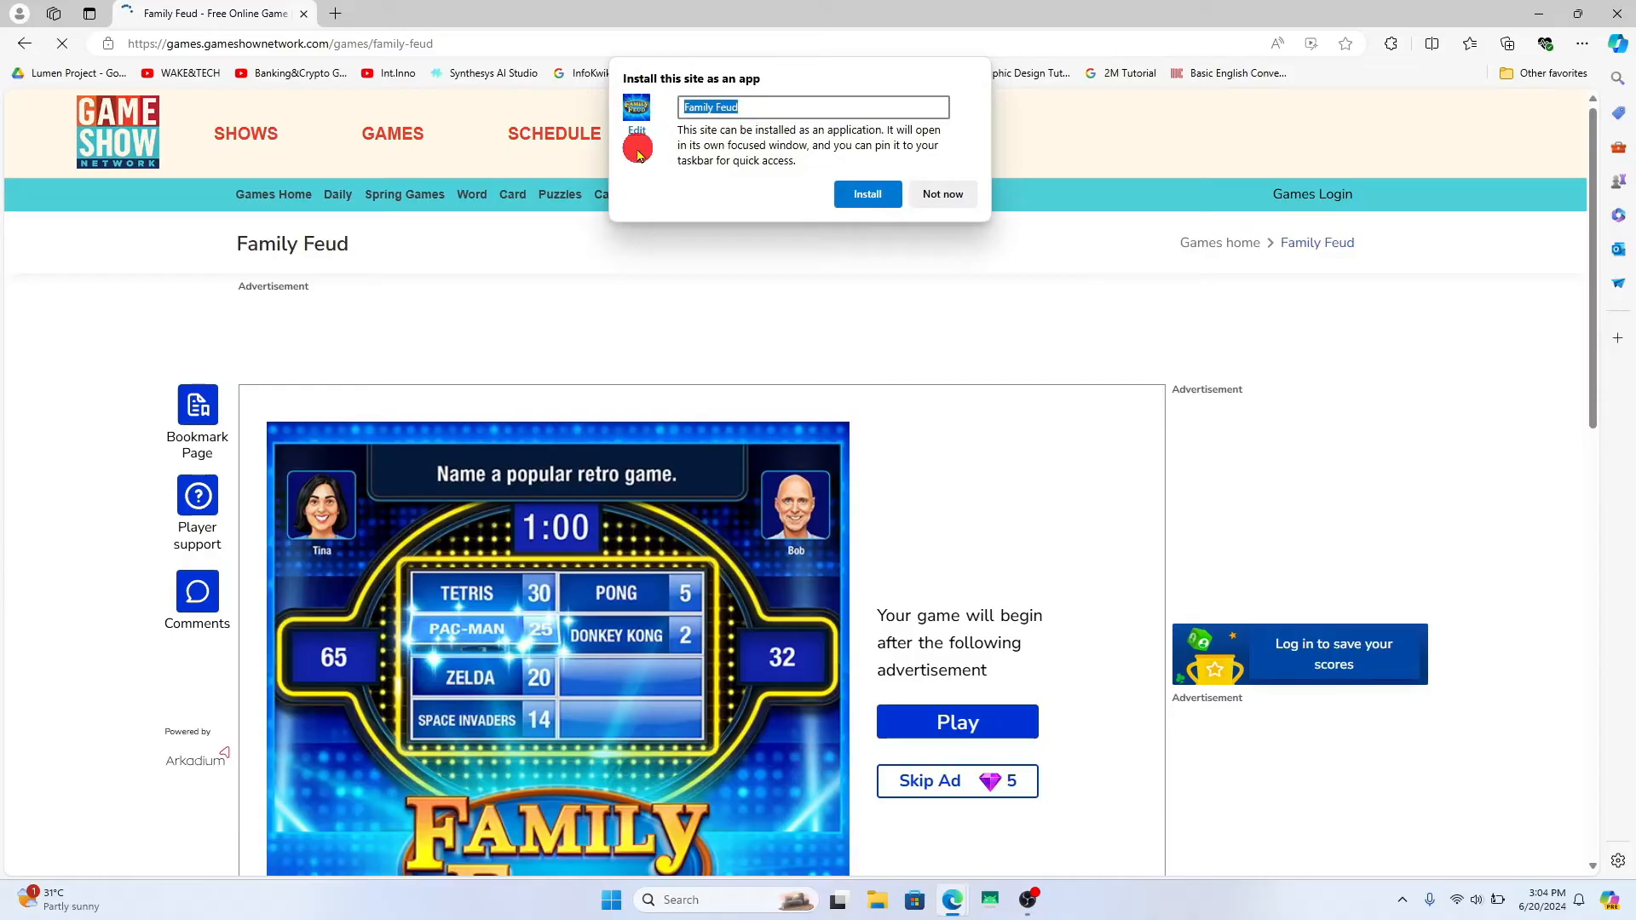
{"action": "mouse_move", "coordinate": [637, 141]}
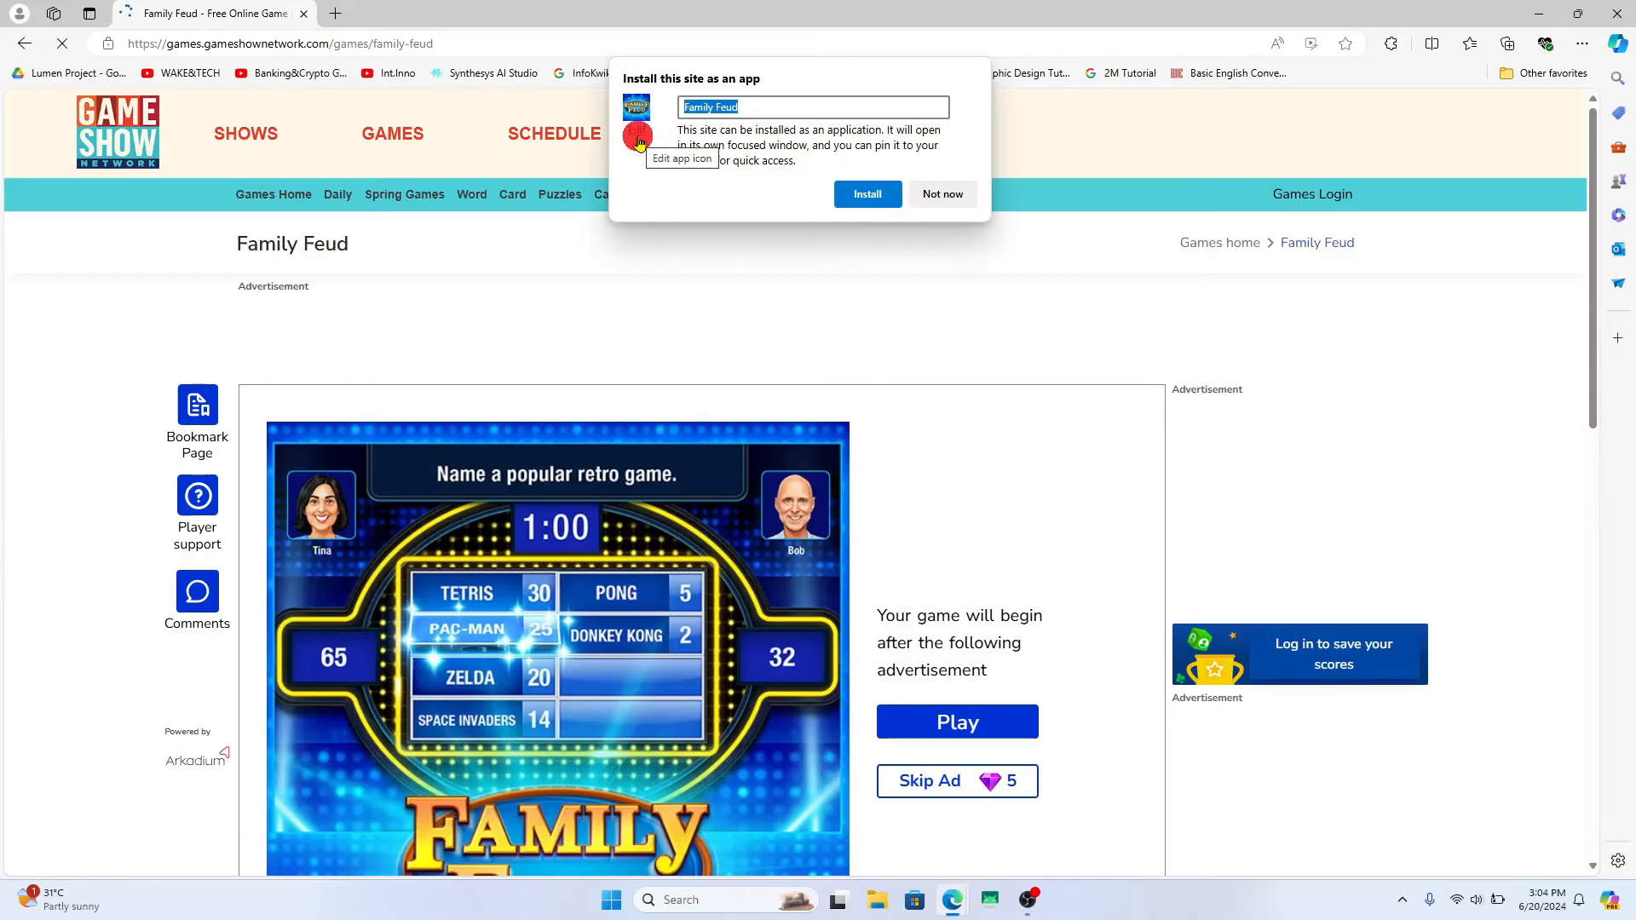
{"action": "mouse_move", "coordinate": [799, 106]}
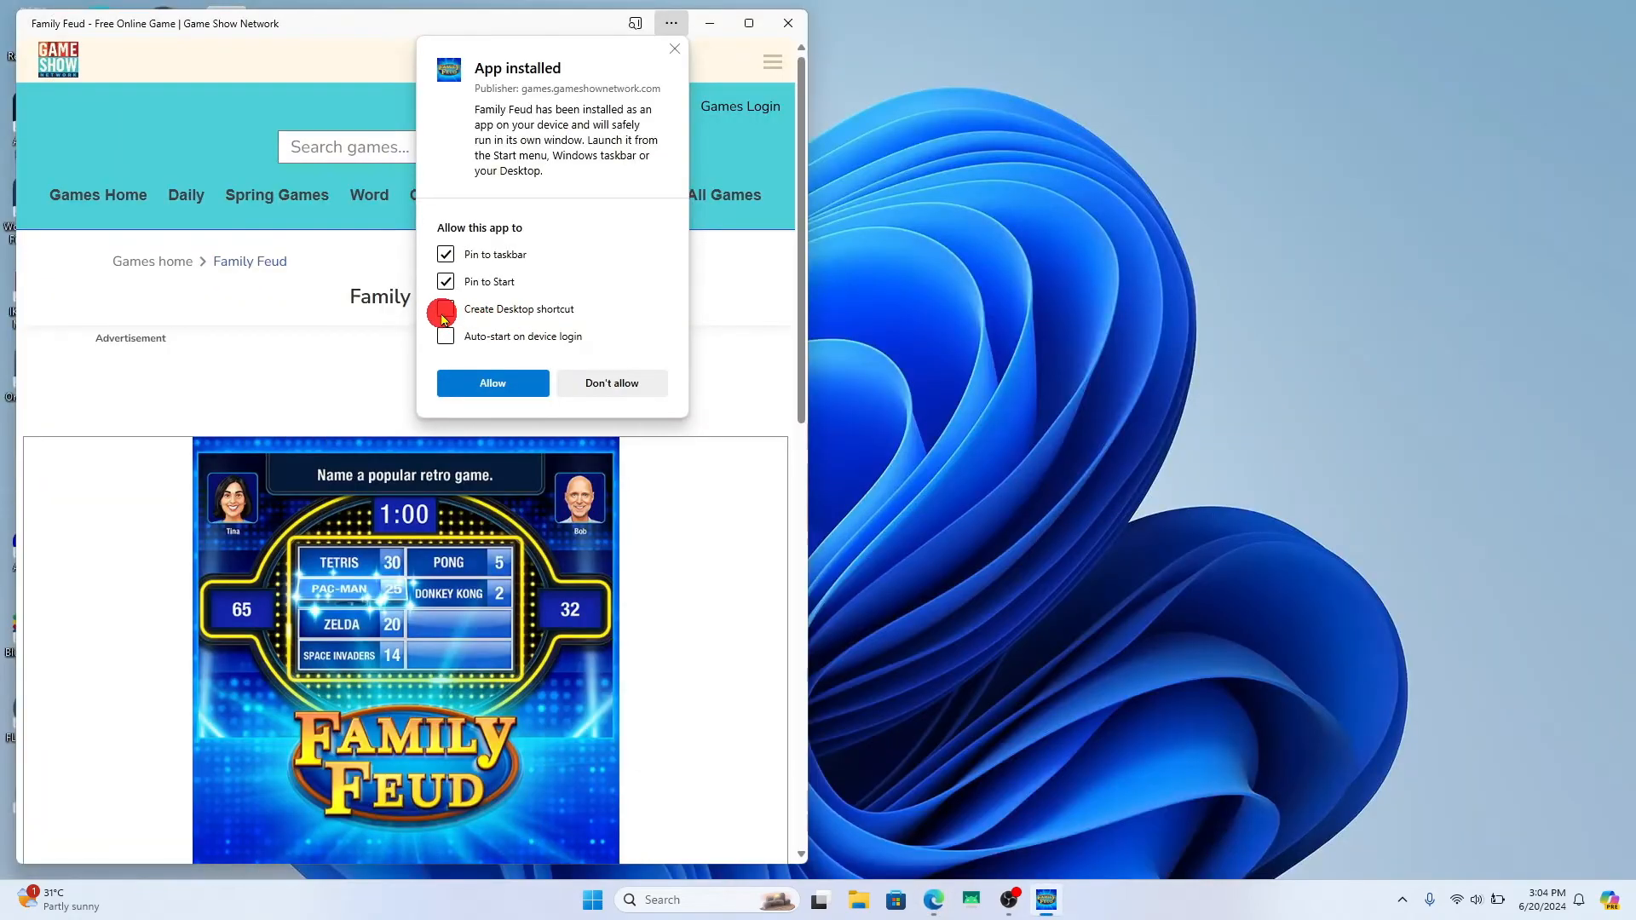
Tick Create Desktop shortcut for the installed Family Feud app
{"action": "left_click", "coordinate": [445, 309]}
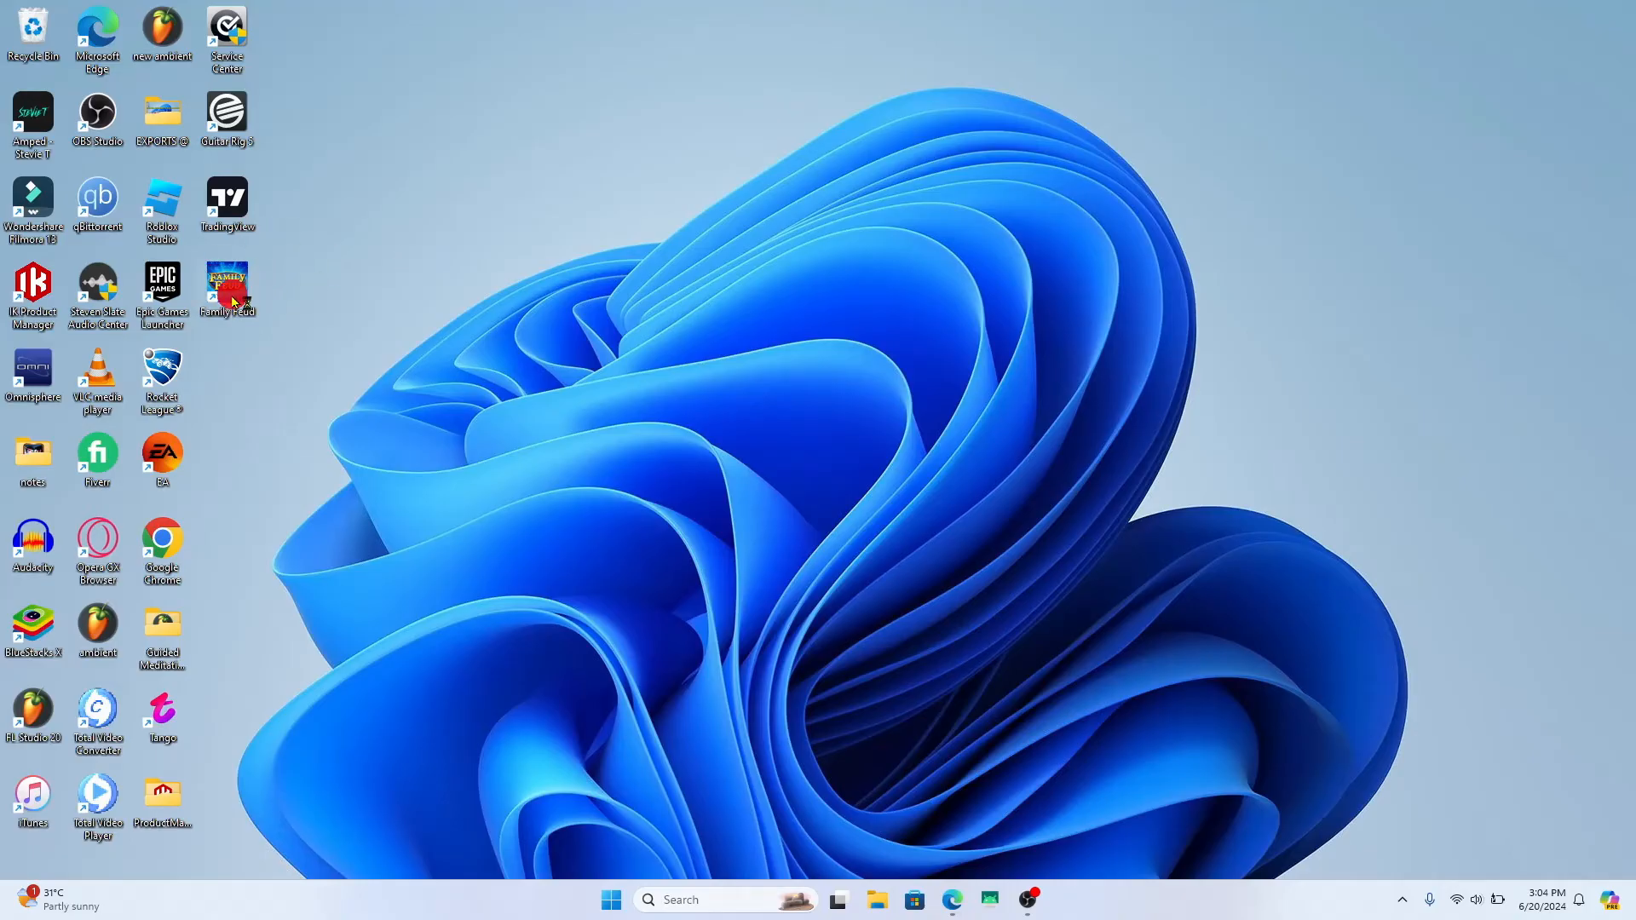
{"action": "double_click", "coordinate": [227, 287]}
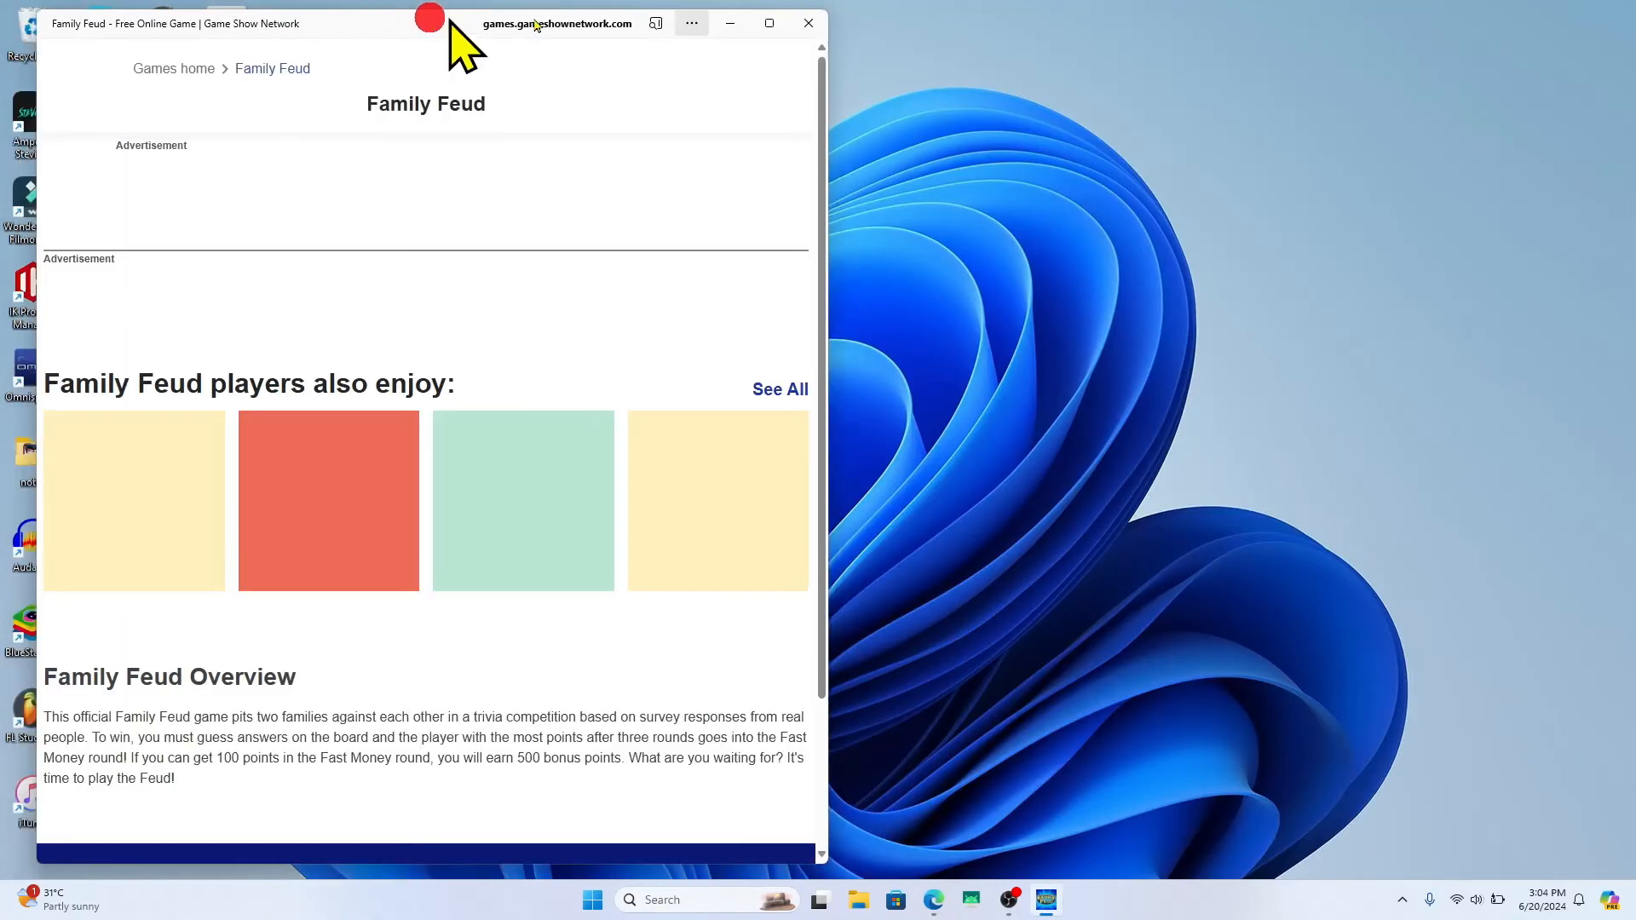
{"action": "left_click", "coordinate": [769, 23]}
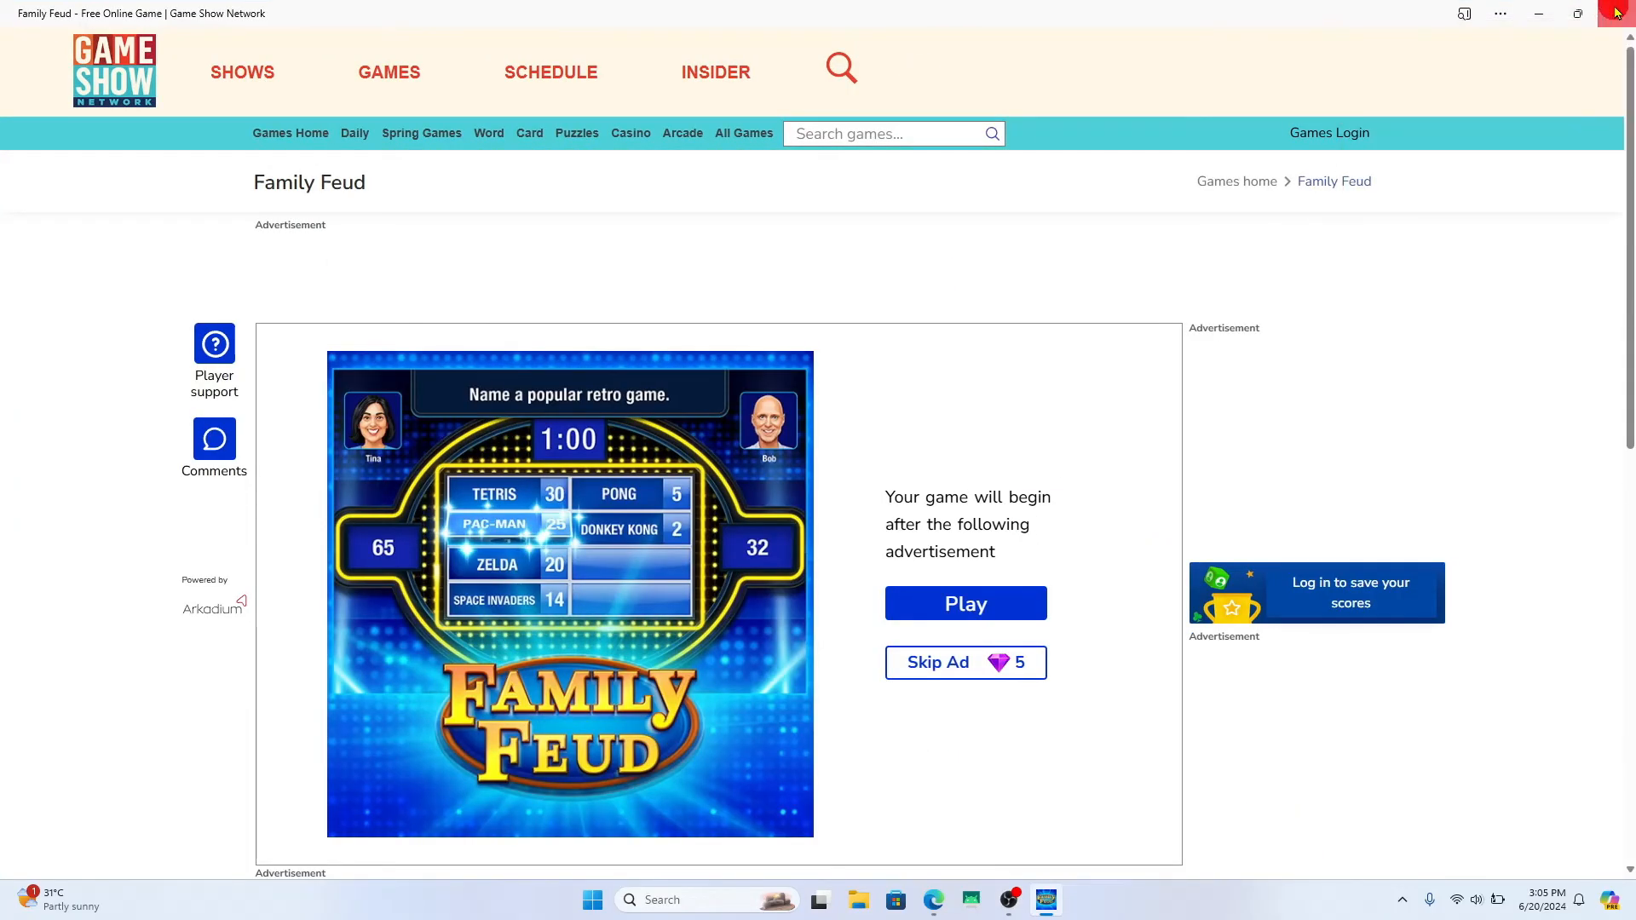
{"action": "left_click", "coordinate": [1617, 14]}
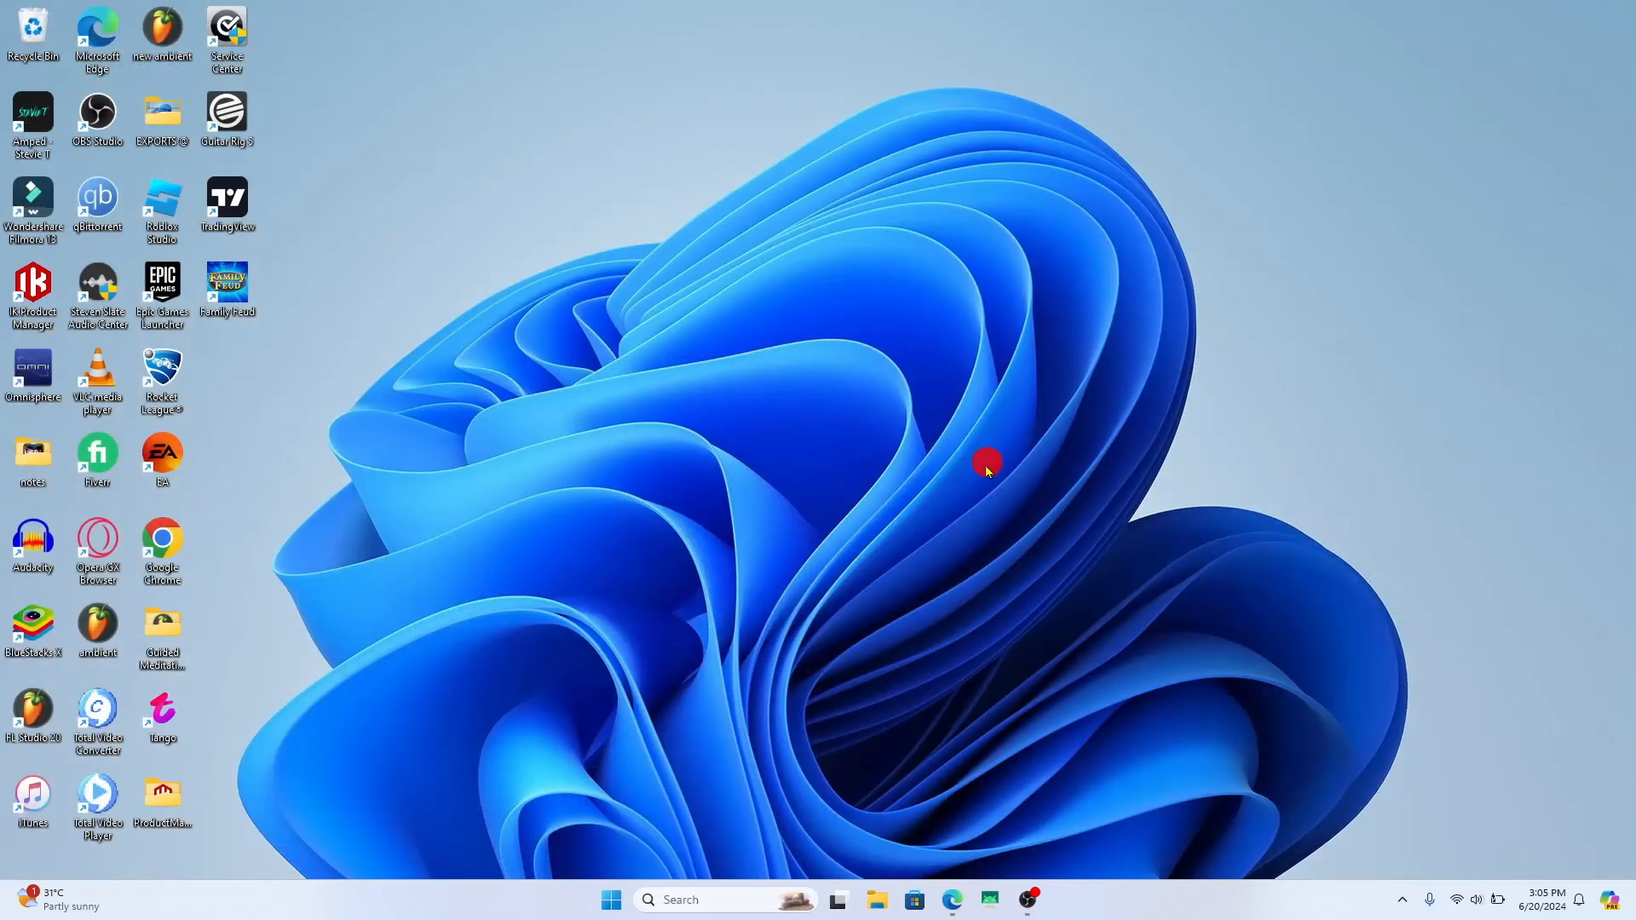